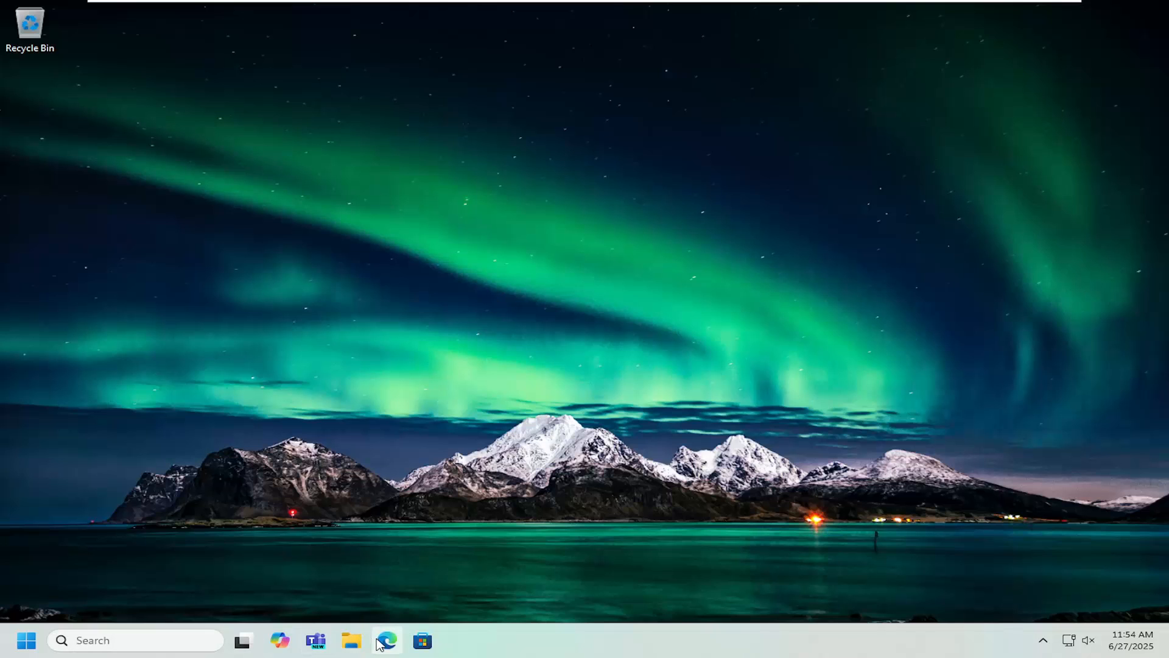
Step: Search Google for 'hp deskjet 2700 series drivers' and go to HP's official drivers page
{"action": "left_click", "coordinate": [381, 643]}
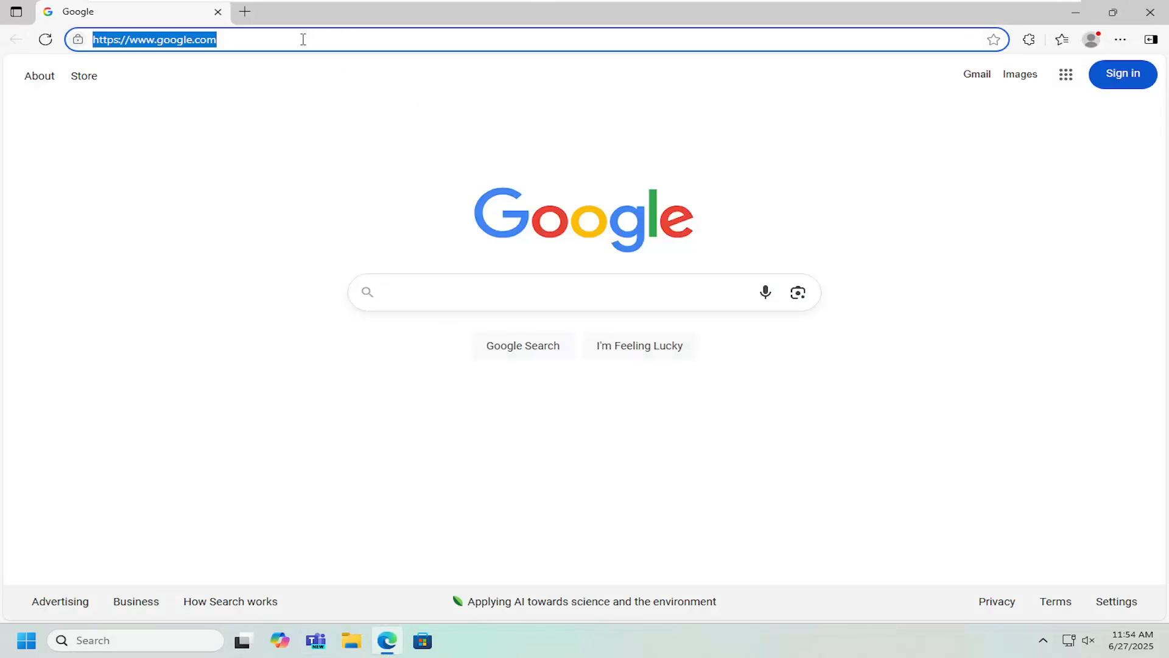
{"action": "type", "text": "hp deskjet 2700 series drivers"}
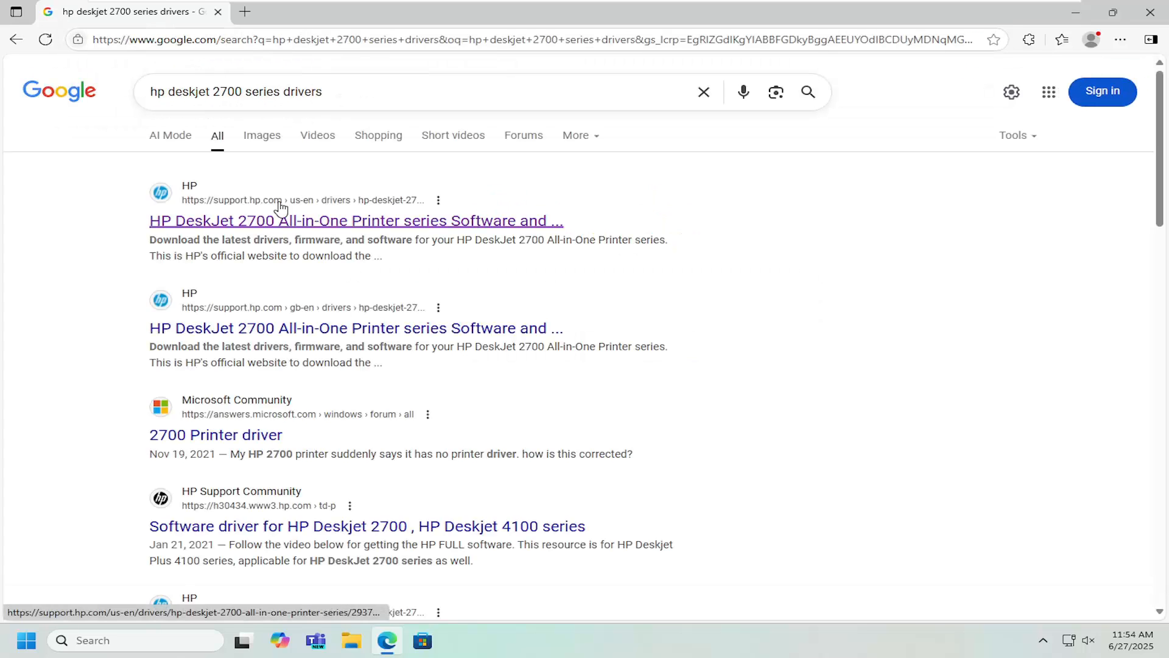
{"action": "mouse_move", "coordinate": [219, 235]}
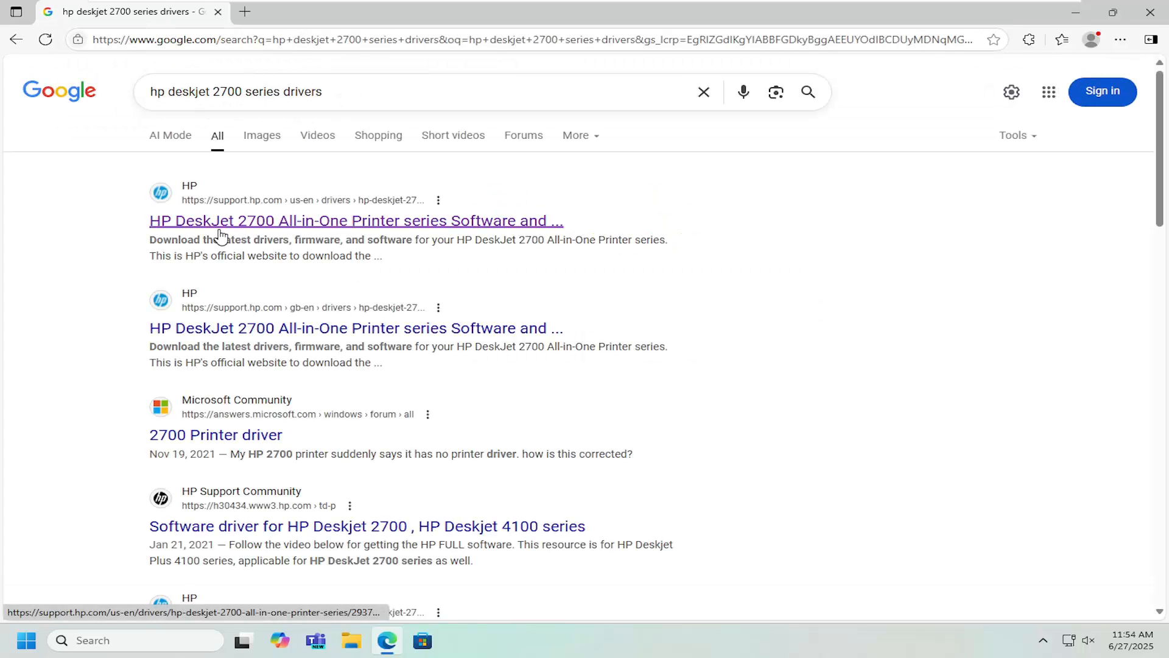
{"action": "mouse_move", "coordinate": [353, 226]}
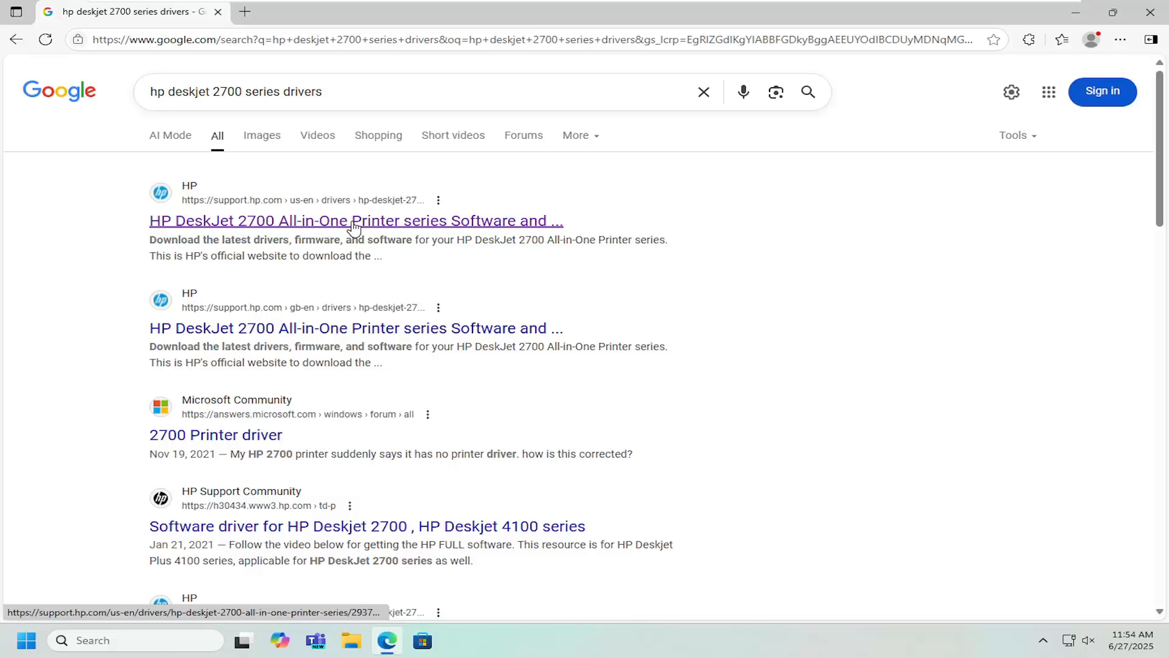
{"action": "left_click", "coordinate": [354, 221]}
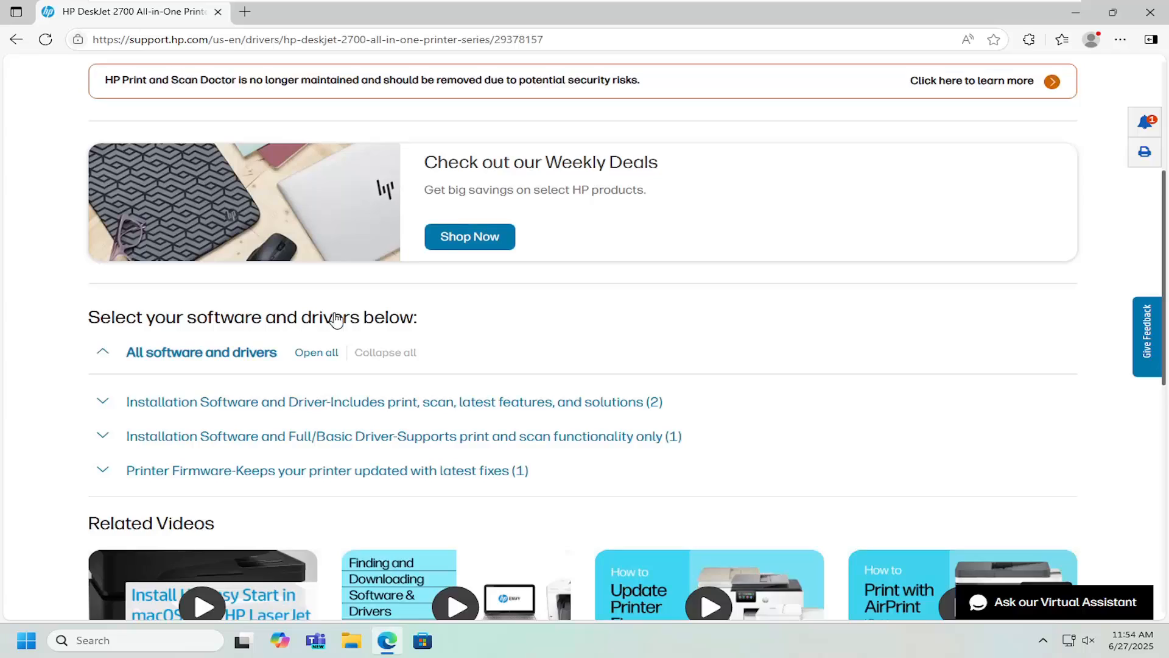
Step: Expand the Full/Basic Driver section and download HP Easy Start offline setup (203.1 MB)
{"action": "scroll", "scroll_direction": "down", "scroll_amount": 3}
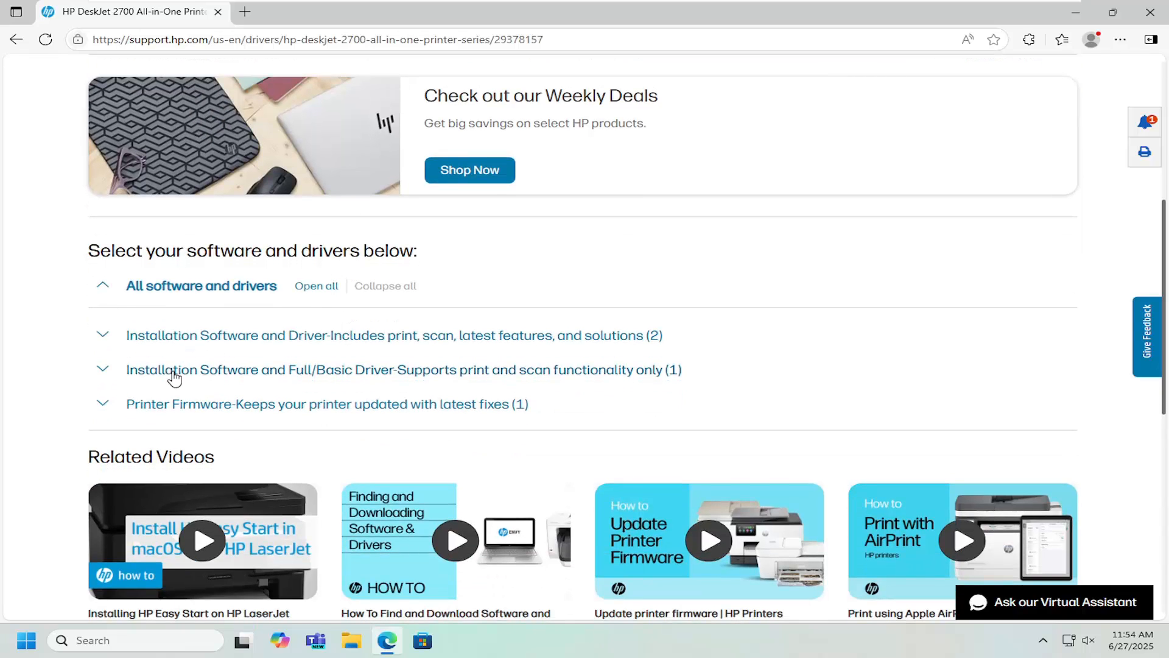
{"action": "mouse_move", "coordinate": [400, 373]}
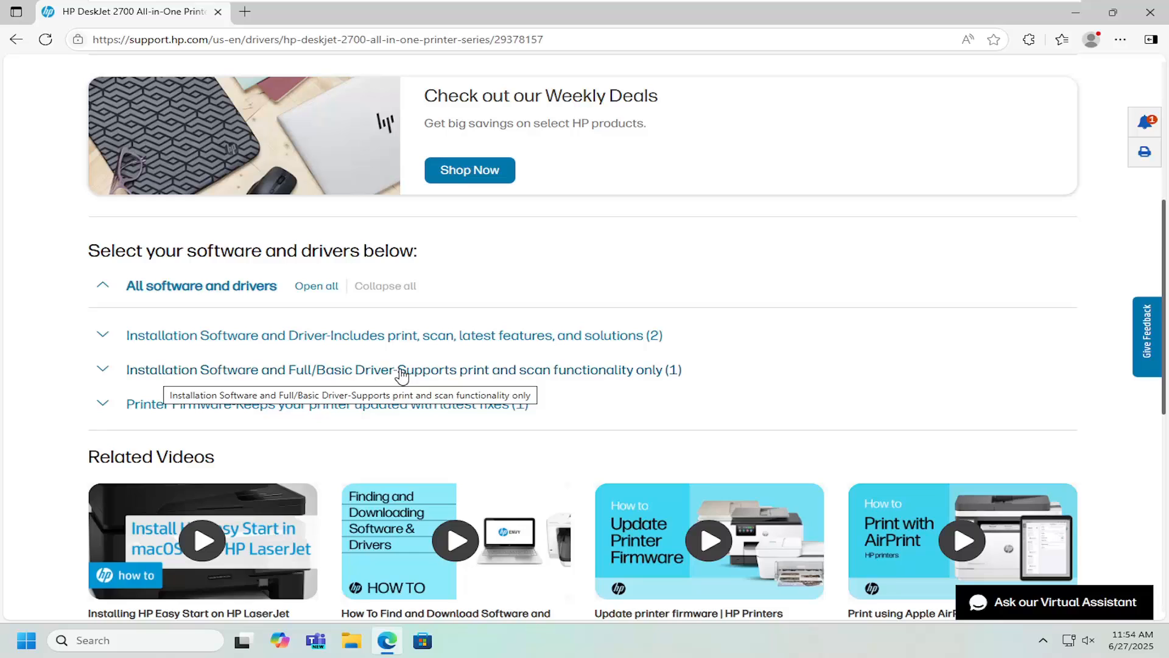
{"action": "left_click", "coordinate": [403, 371]}
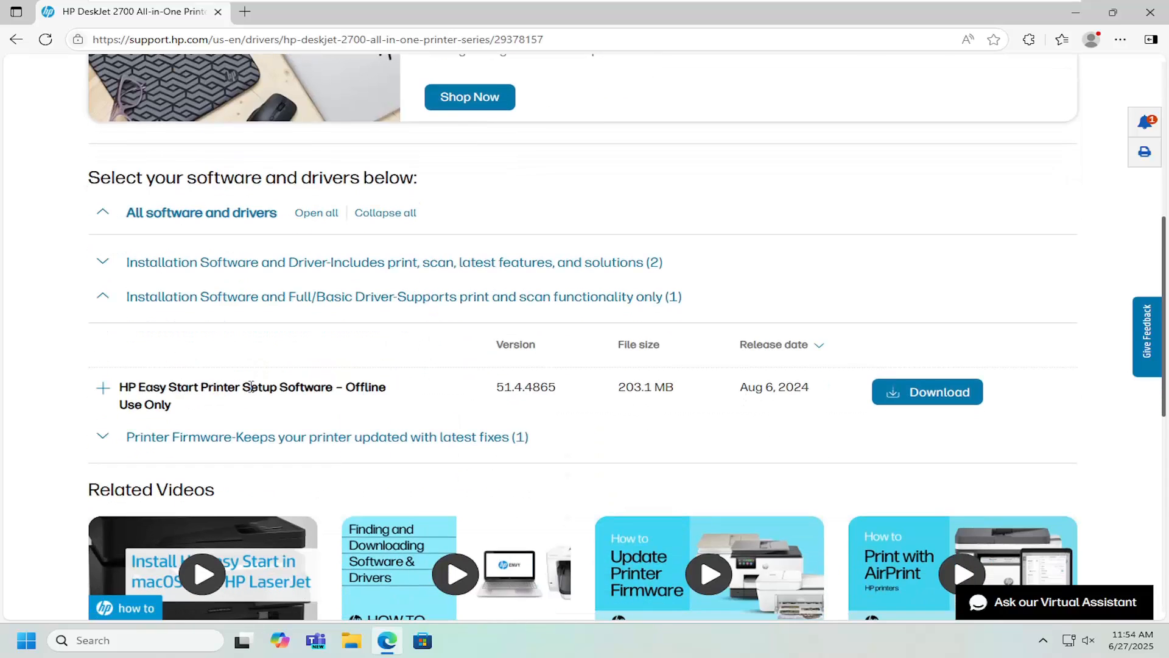
{"action": "left_click", "coordinate": [928, 392]}
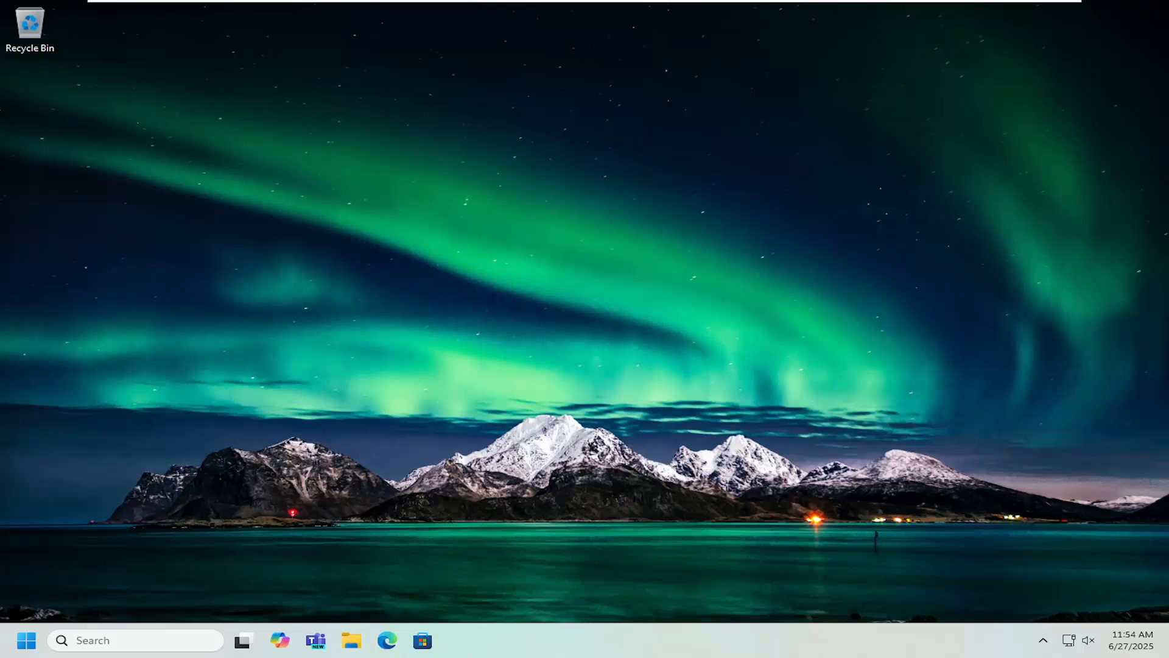
{"action": "mouse_move", "coordinate": [615, 246]}
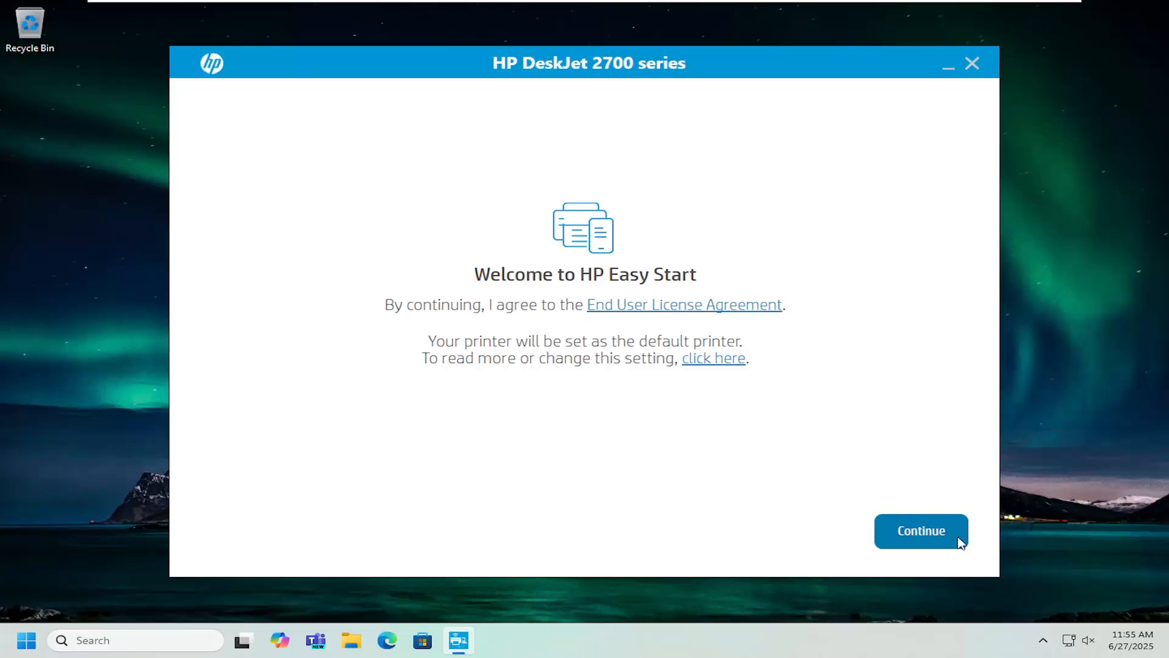
Step: Accept the welcome terms and answer the usage-data prompt so printer search begins
{"action": "left_click", "coordinate": [921, 531]}
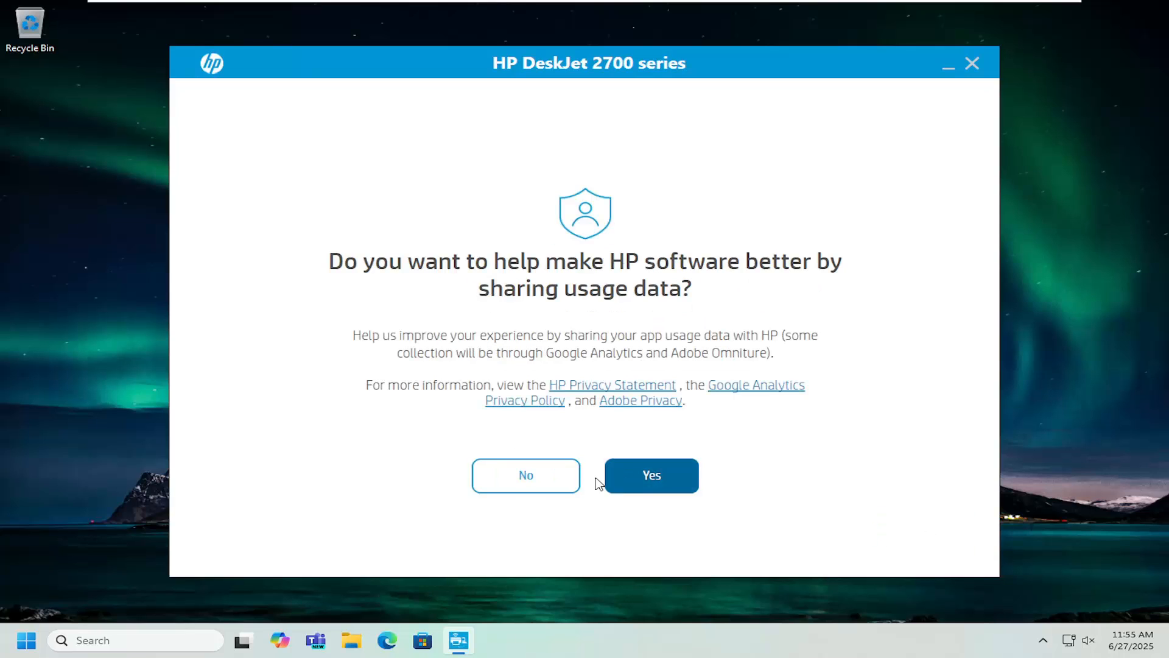
{"action": "left_click", "coordinate": [651, 475]}
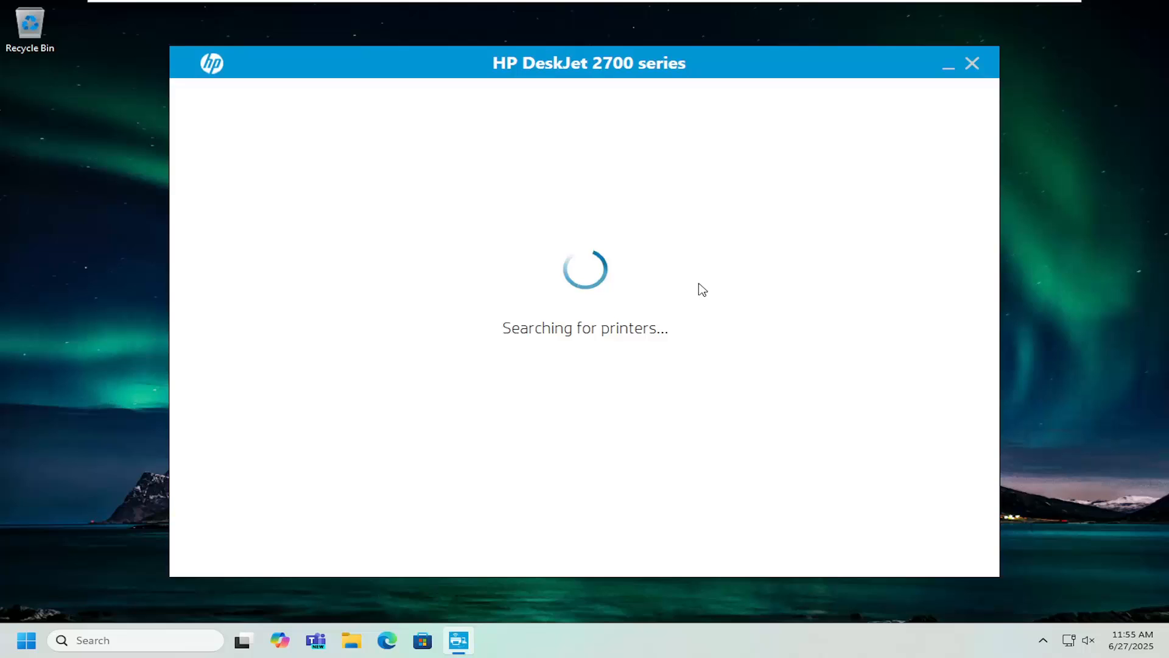